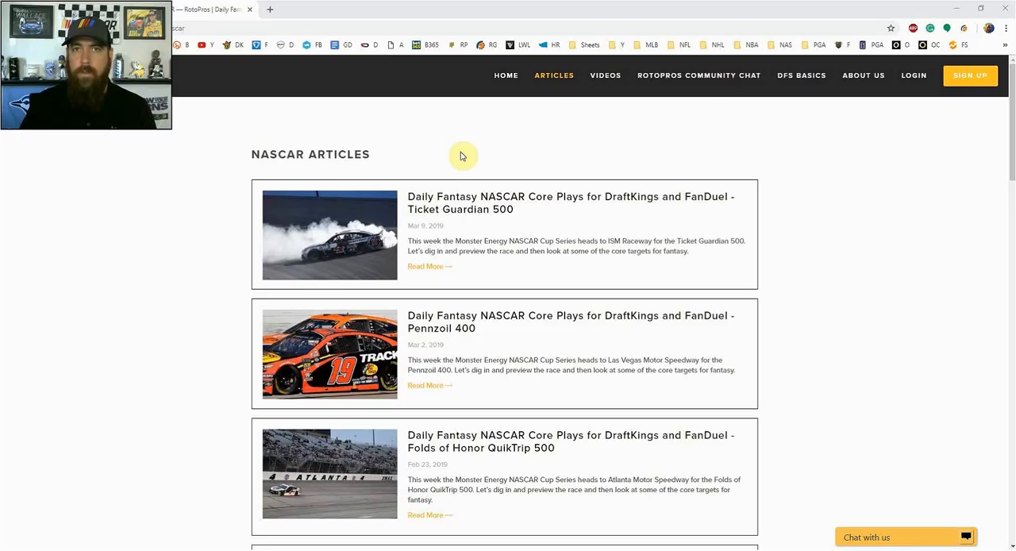
pyautogui.moveTo(474, 154)
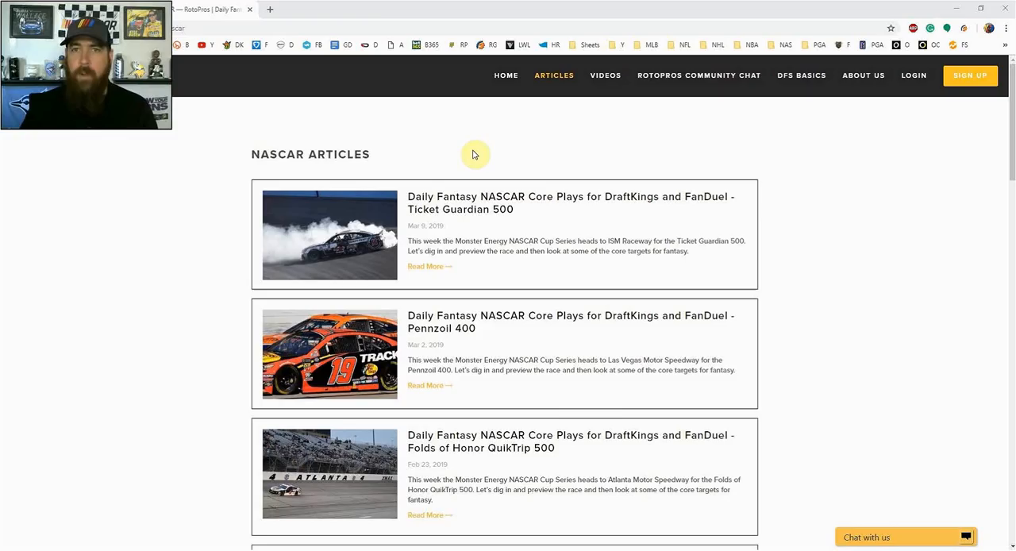
pyautogui.moveTo(801, 127)
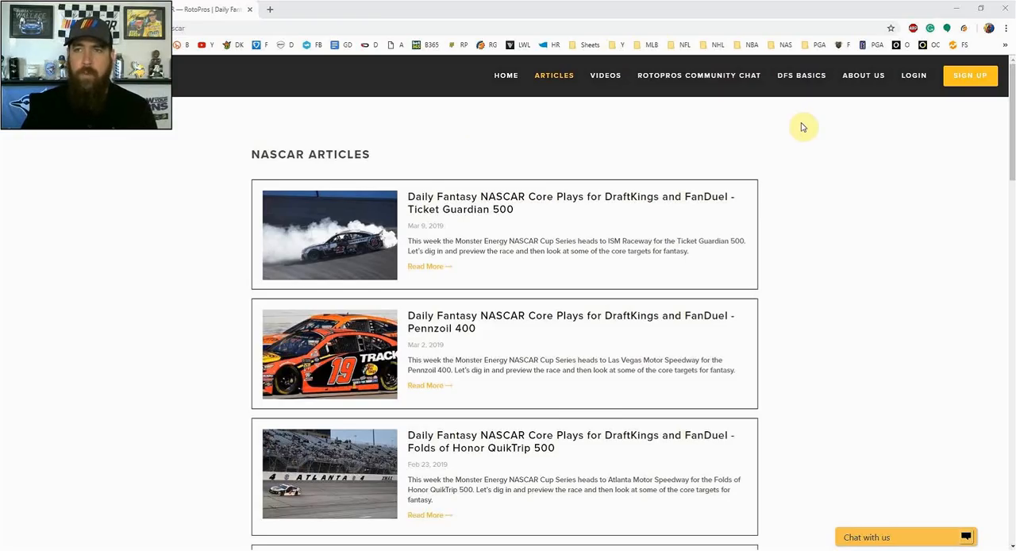
# Step: Show the RotoPros membership sign-up page with its weekly, monthly and yearly plans
pyautogui.click(970, 75)
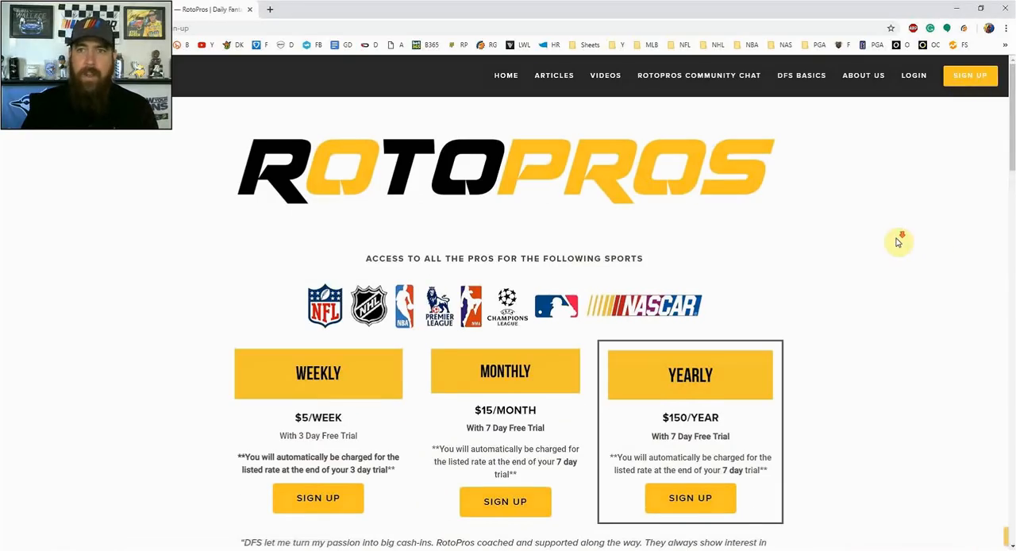
pyautogui.scroll(-3)
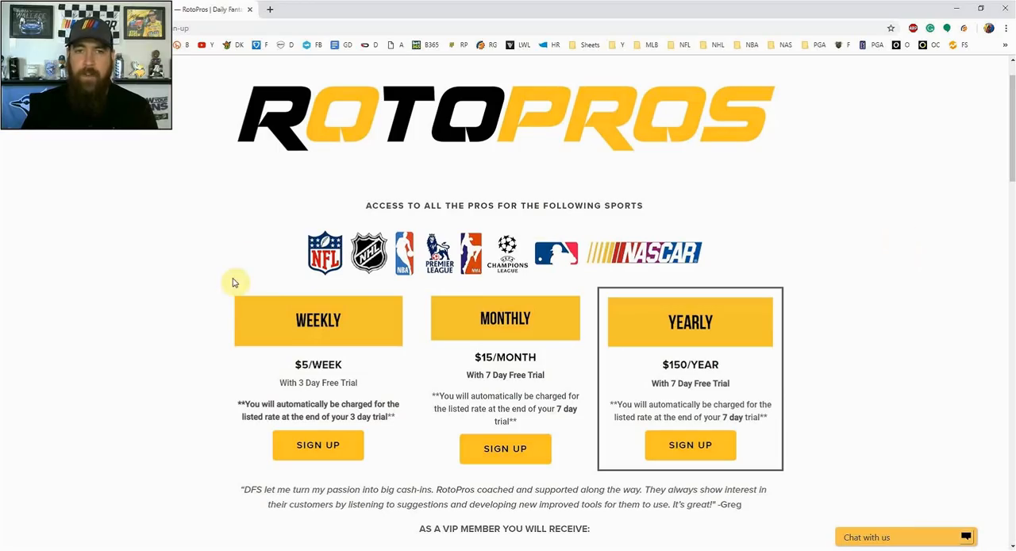
pyautogui.moveTo(204, 207)
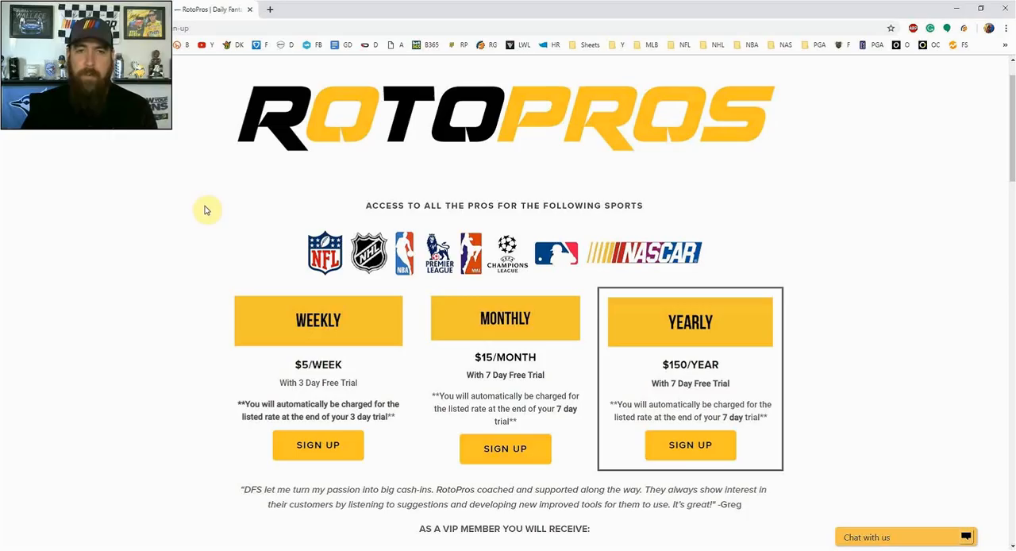
pyautogui.moveTo(223, 205)
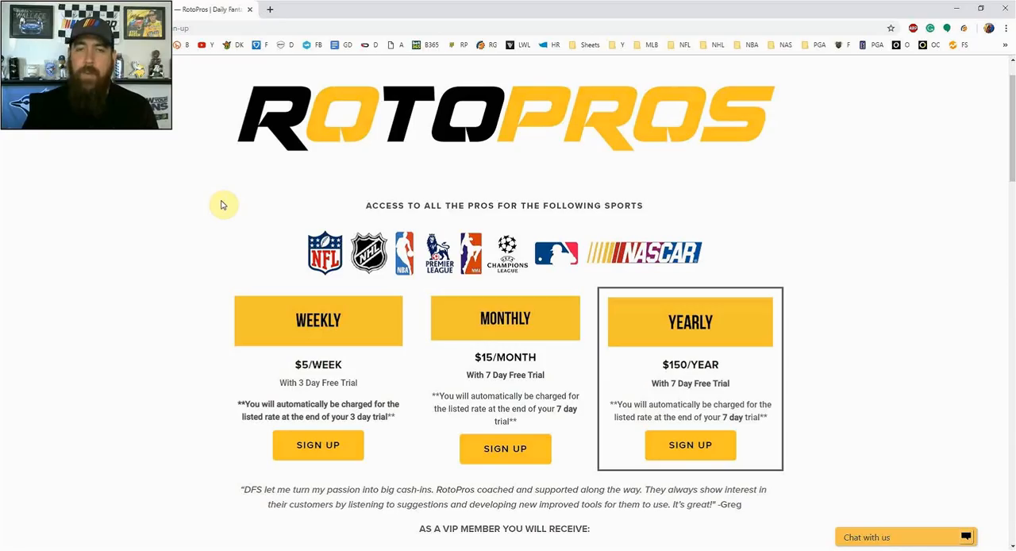
pyautogui.moveTo(246, 188)
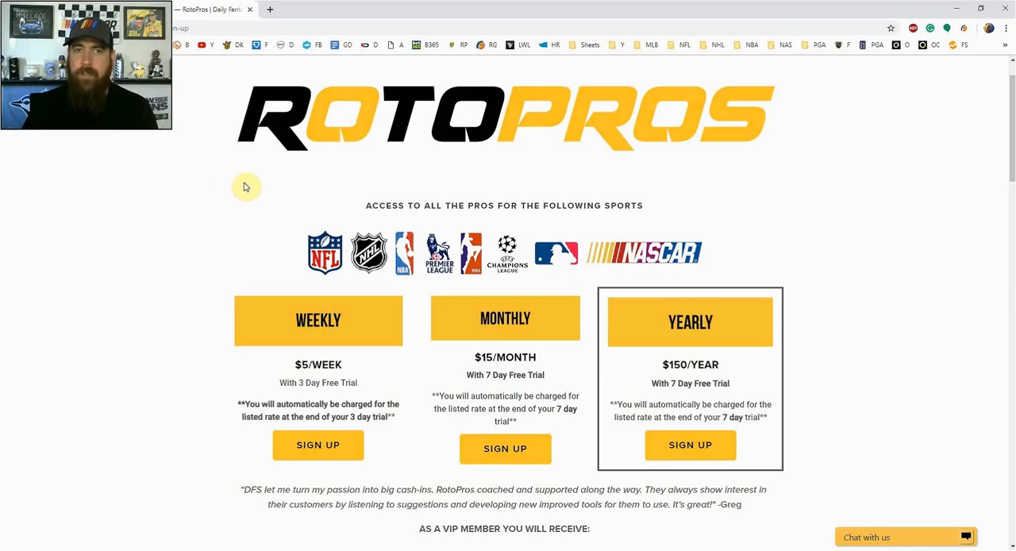
pyautogui.moveTo(198, 108)
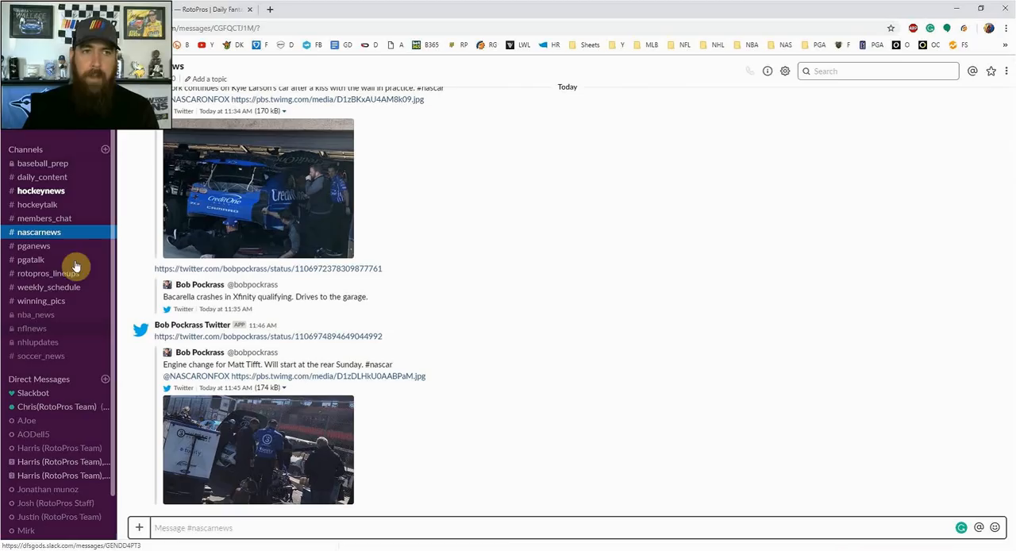
pyautogui.moveTo(378, 349)
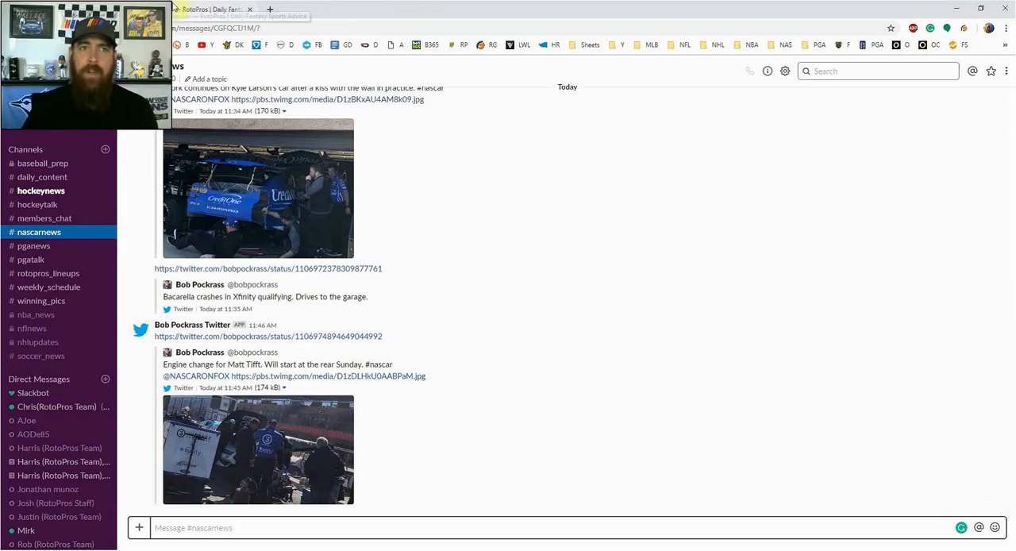
# Step: Switch back to the RotoPros browser tab showing the membership plans
pyautogui.click(209, 9)
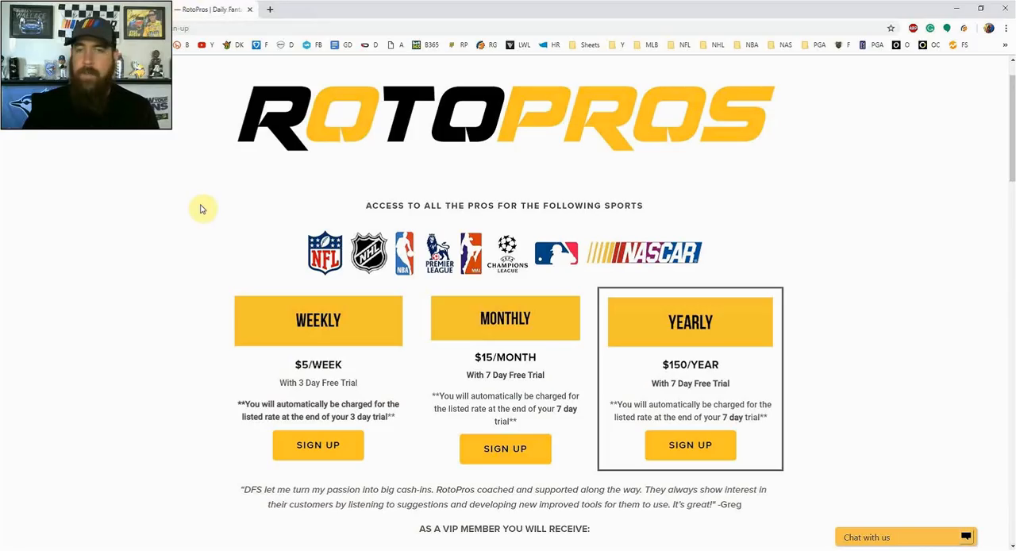
pyautogui.moveTo(172, 185)
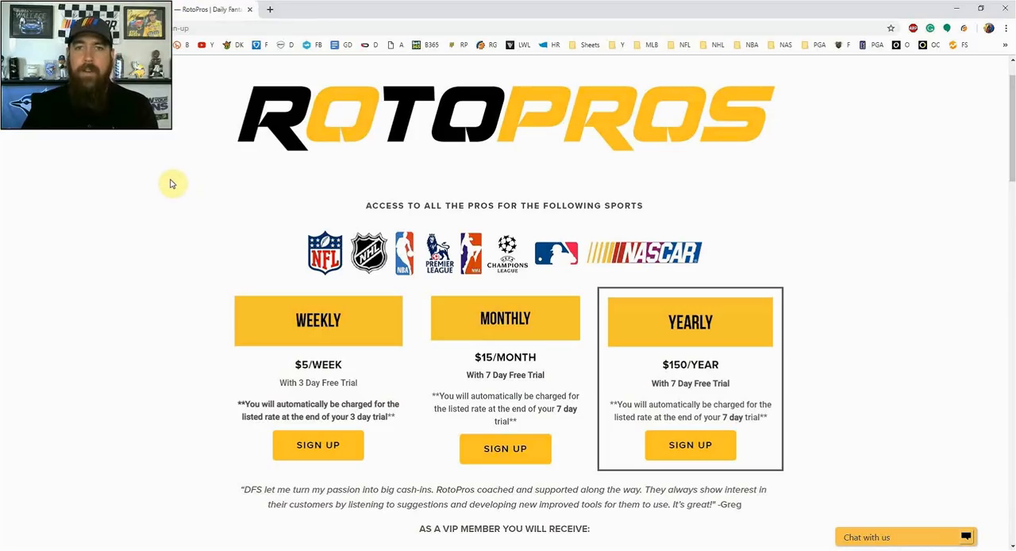
pyautogui.moveTo(909, 160)
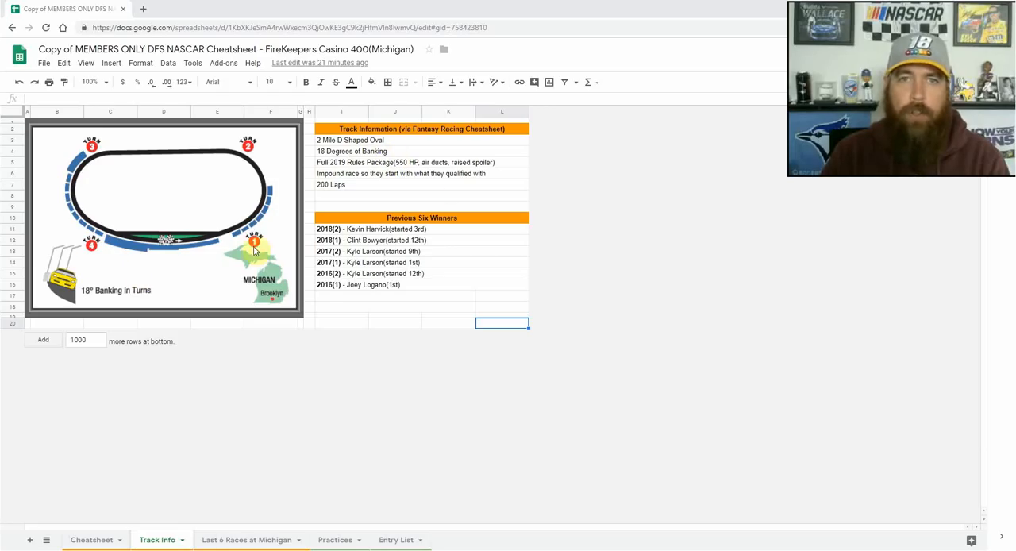
pyautogui.moveTo(429, 196)
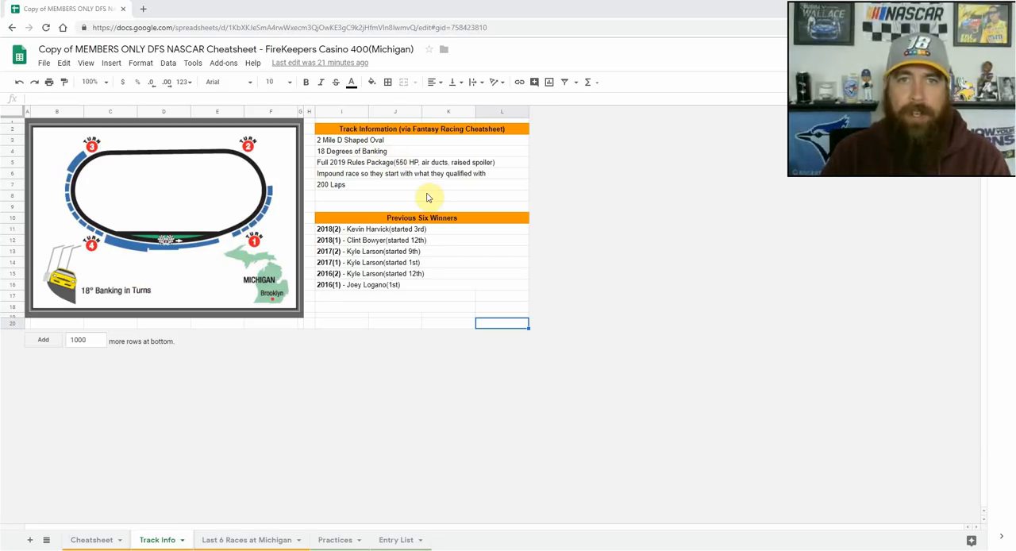
pyautogui.moveTo(425, 184)
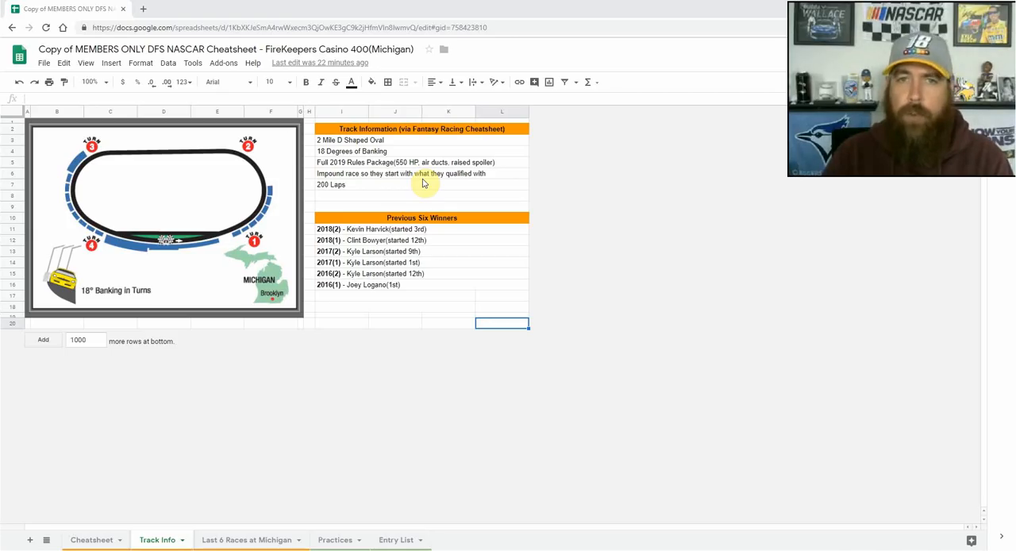
pyautogui.moveTo(378, 332)
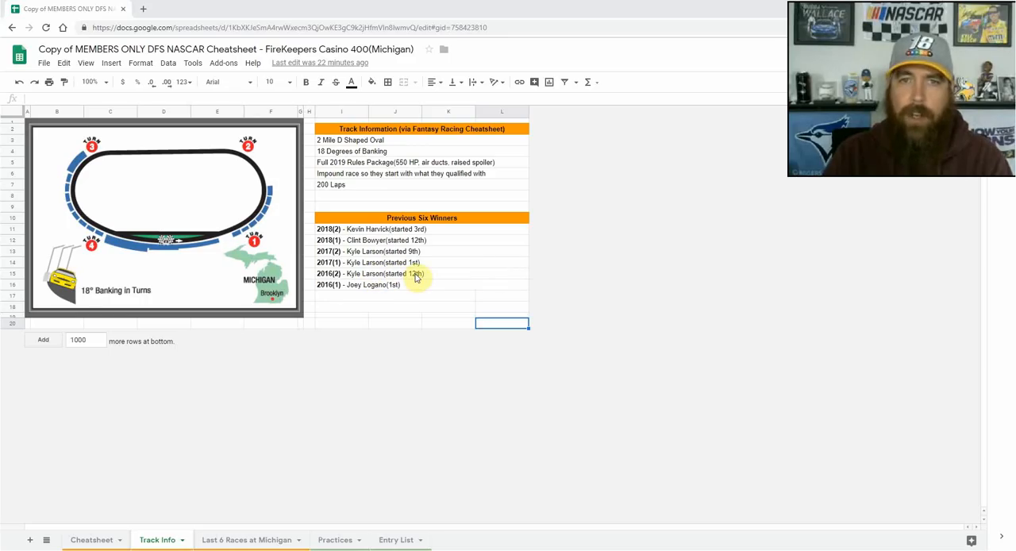
pyautogui.moveTo(441, 289)
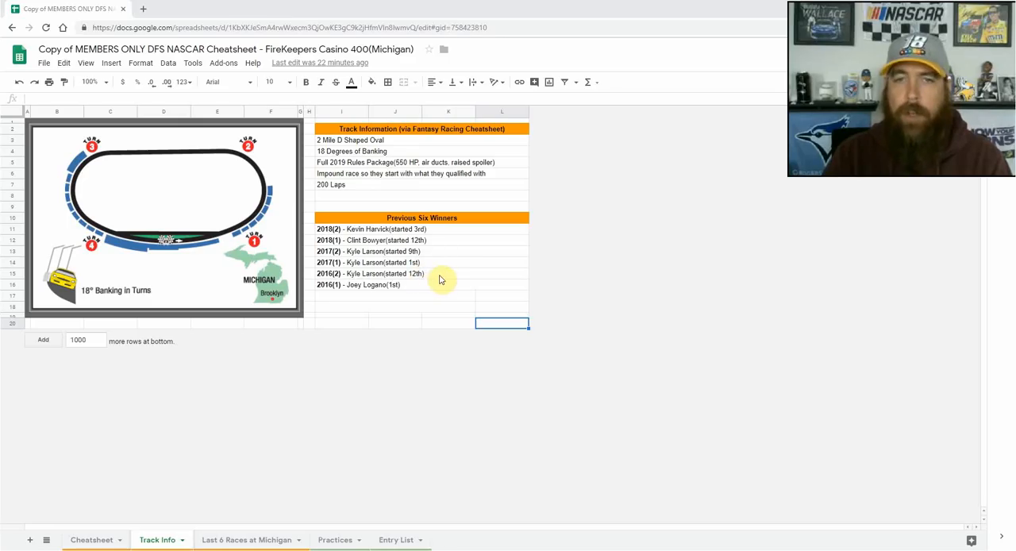
pyautogui.moveTo(387, 388)
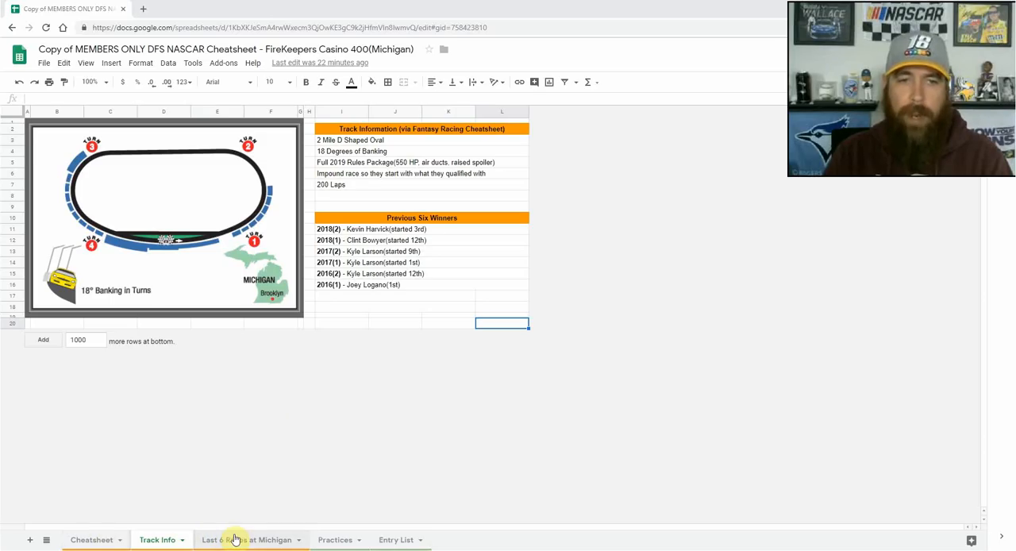
# Step: Show the Last 6 Races at Michigan sheet down to its summary statistics rows
pyautogui.click(247, 540)
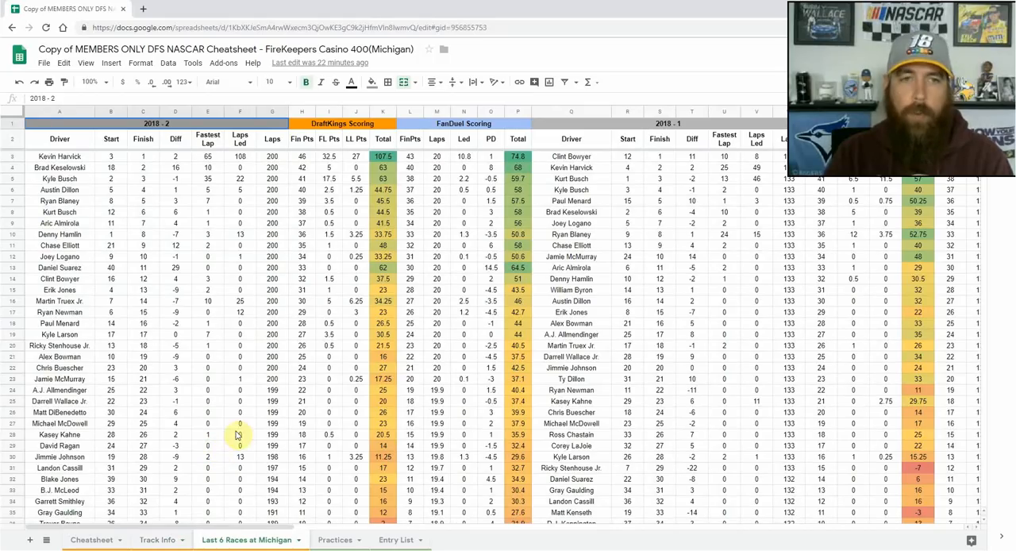
pyautogui.scroll(-3)
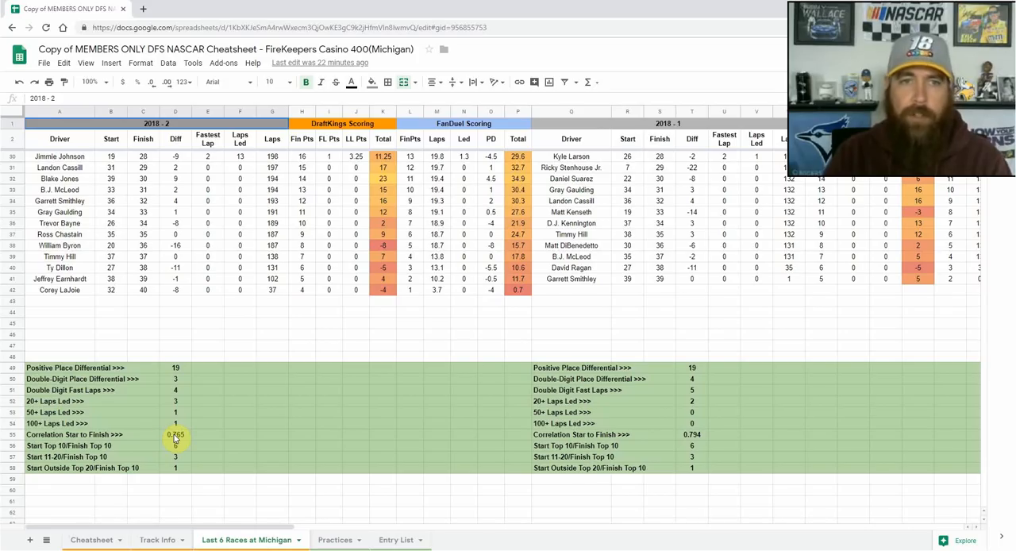
pyautogui.moveTo(268, 416)
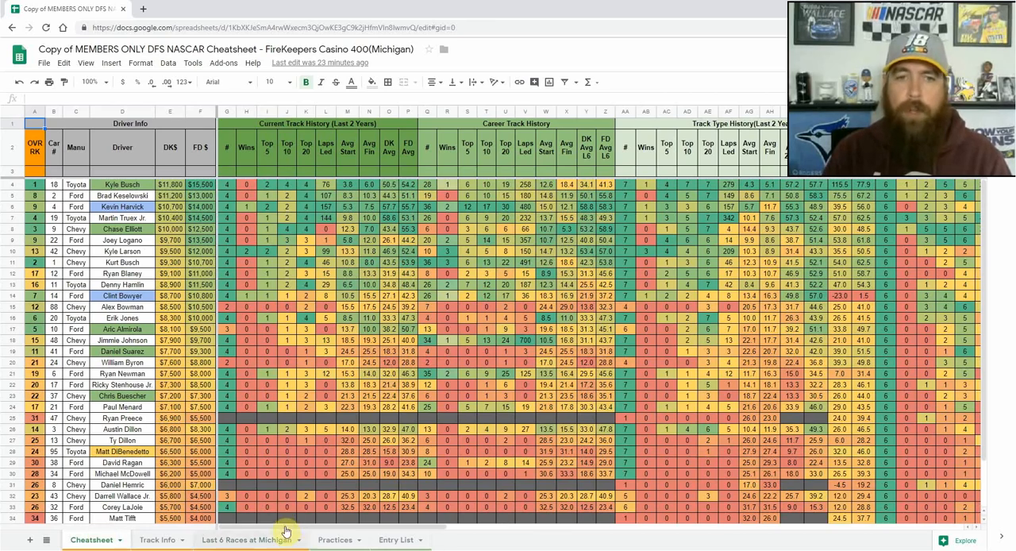
pyautogui.hscroll(3)
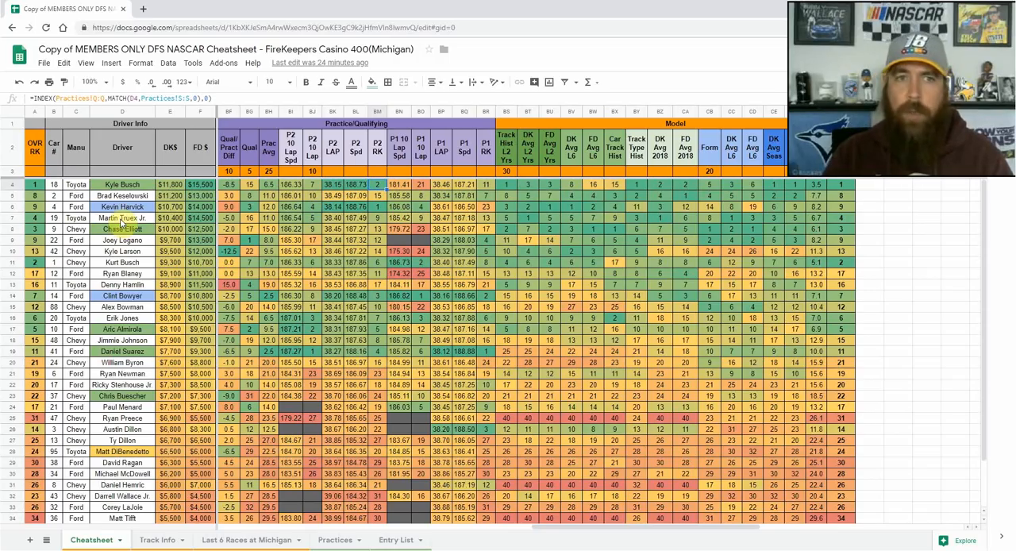
pyautogui.click(123, 217)
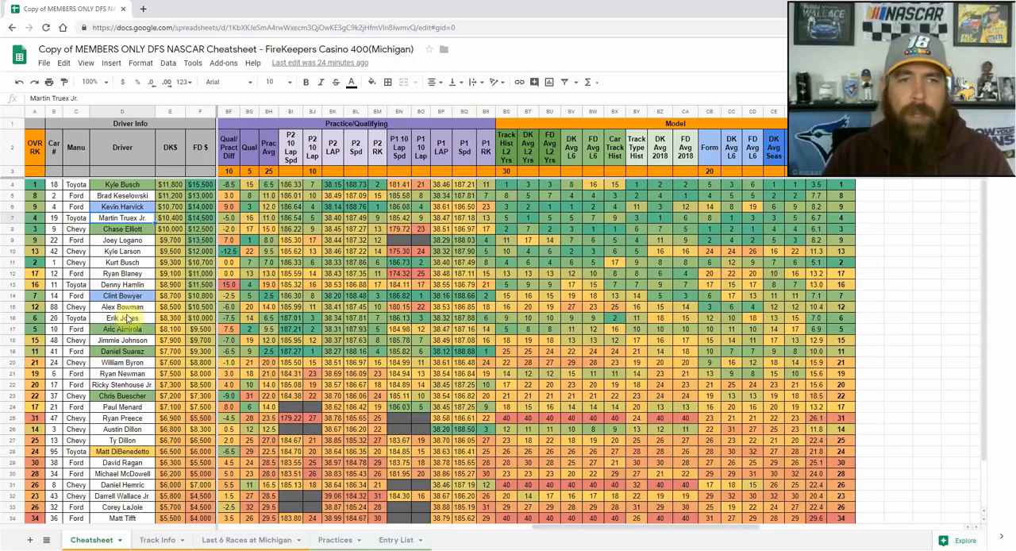
pyautogui.click(124, 318)
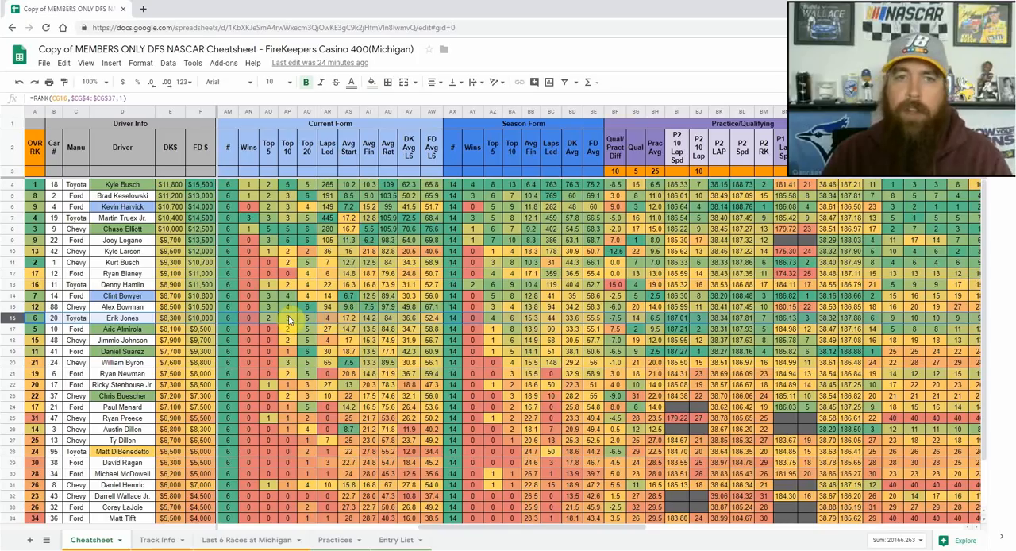
pyautogui.moveTo(495, 525)
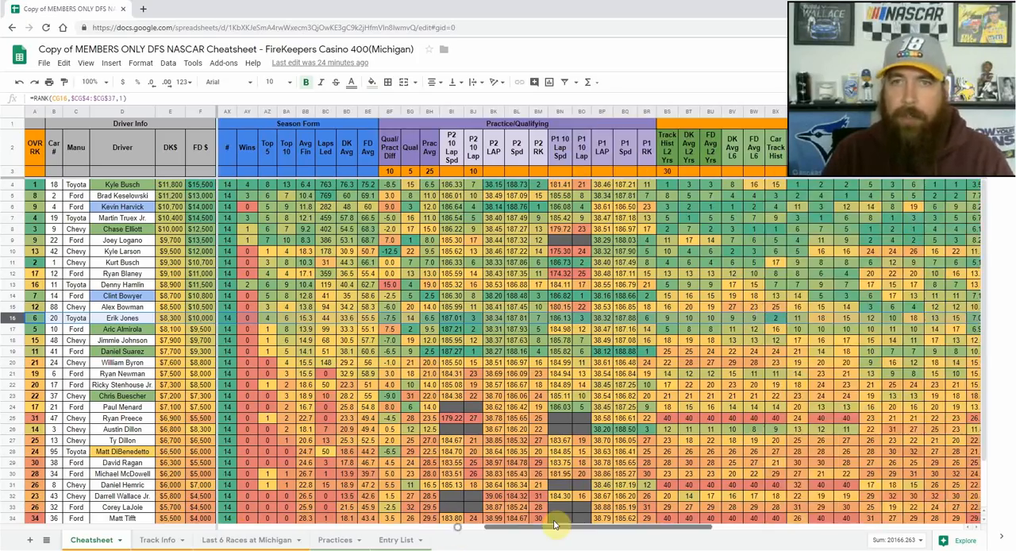
pyautogui.hscroll(3)
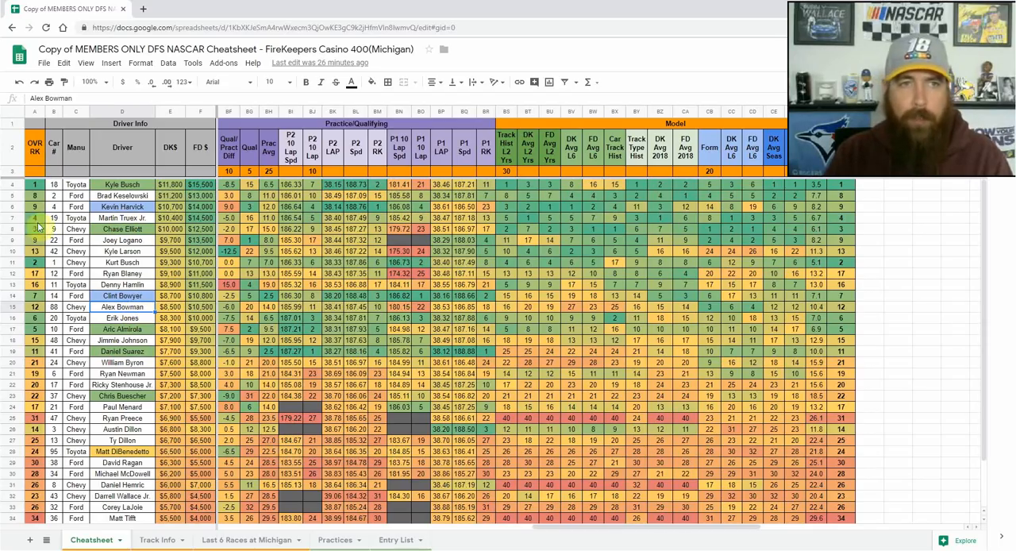
pyautogui.click(35, 206)
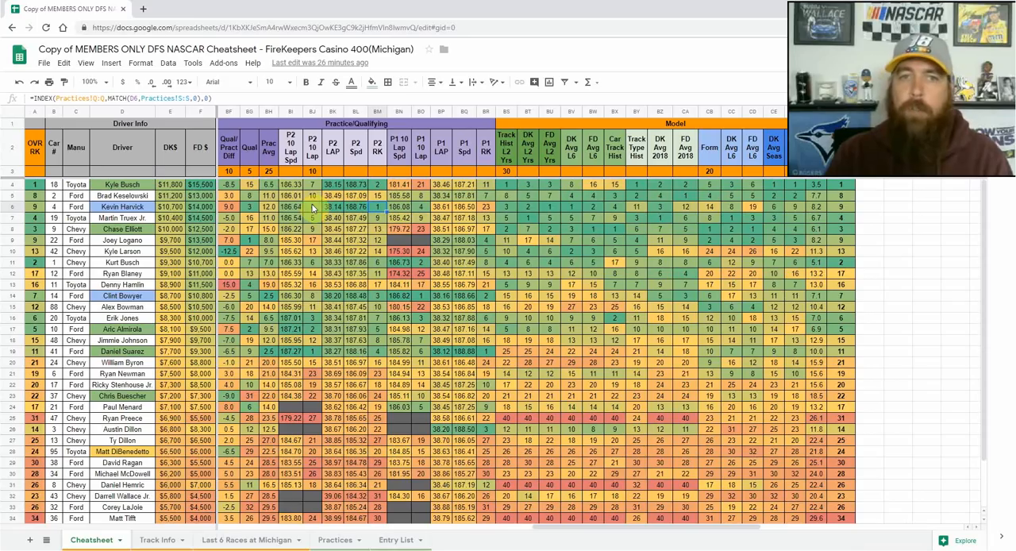
pyautogui.click(332, 228)
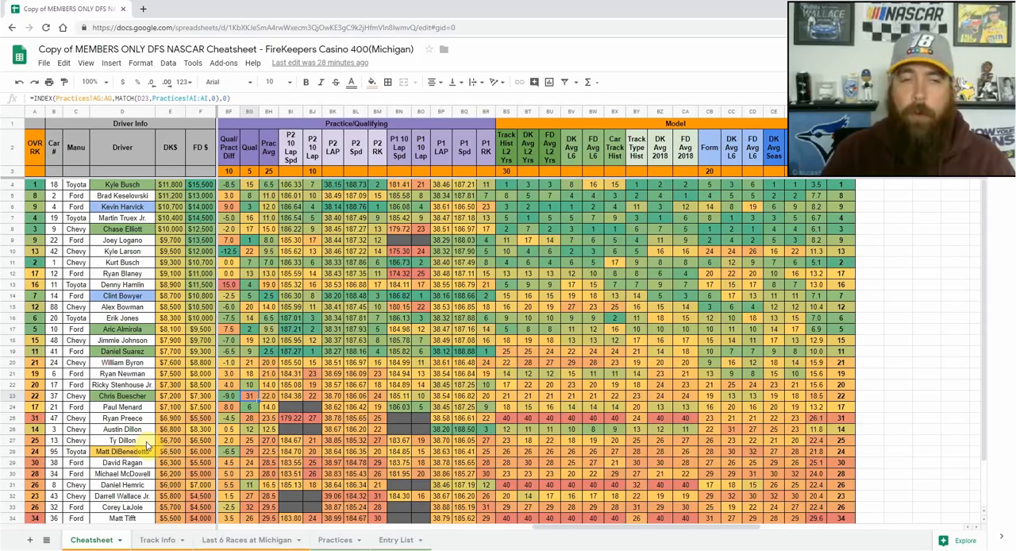
pyautogui.click(124, 451)
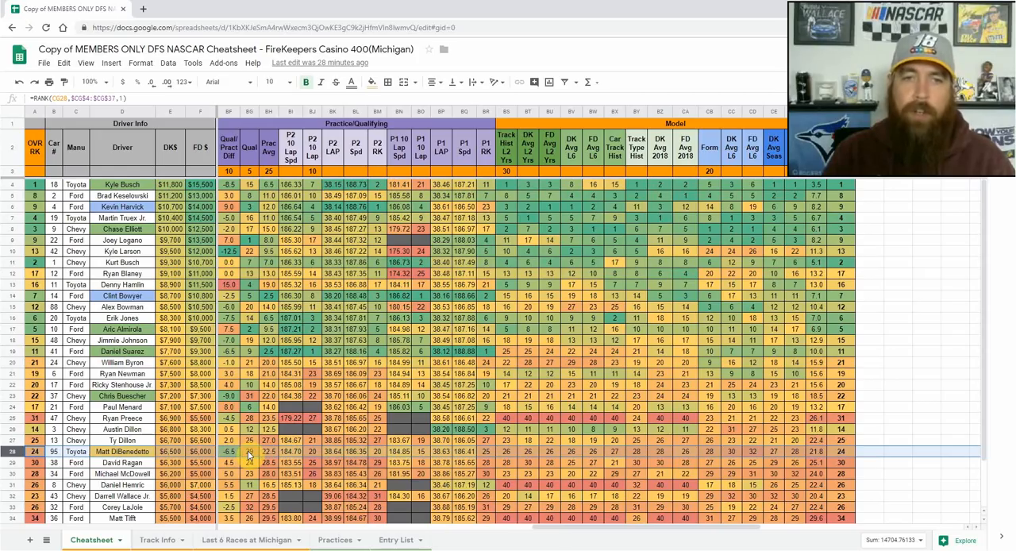
pyautogui.click(251, 451)
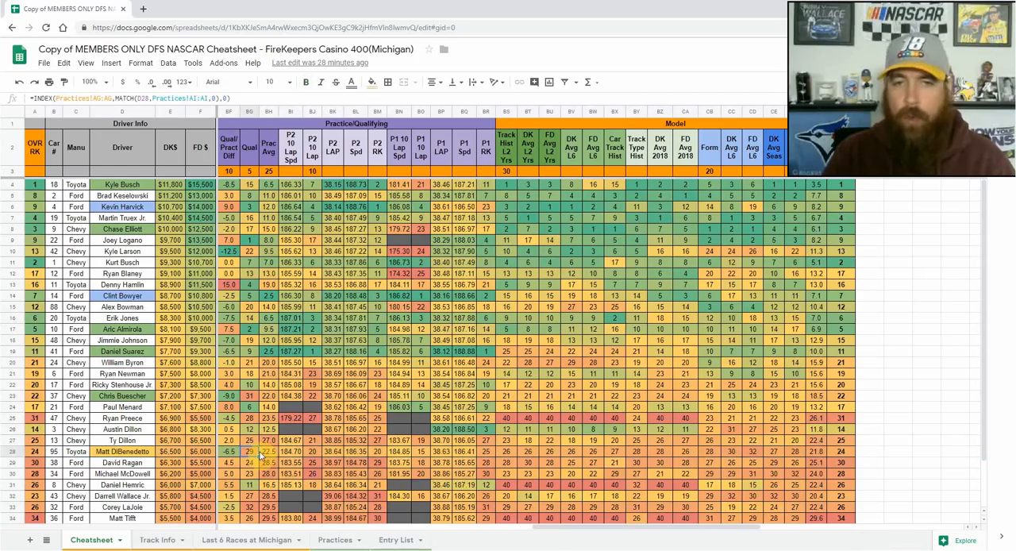